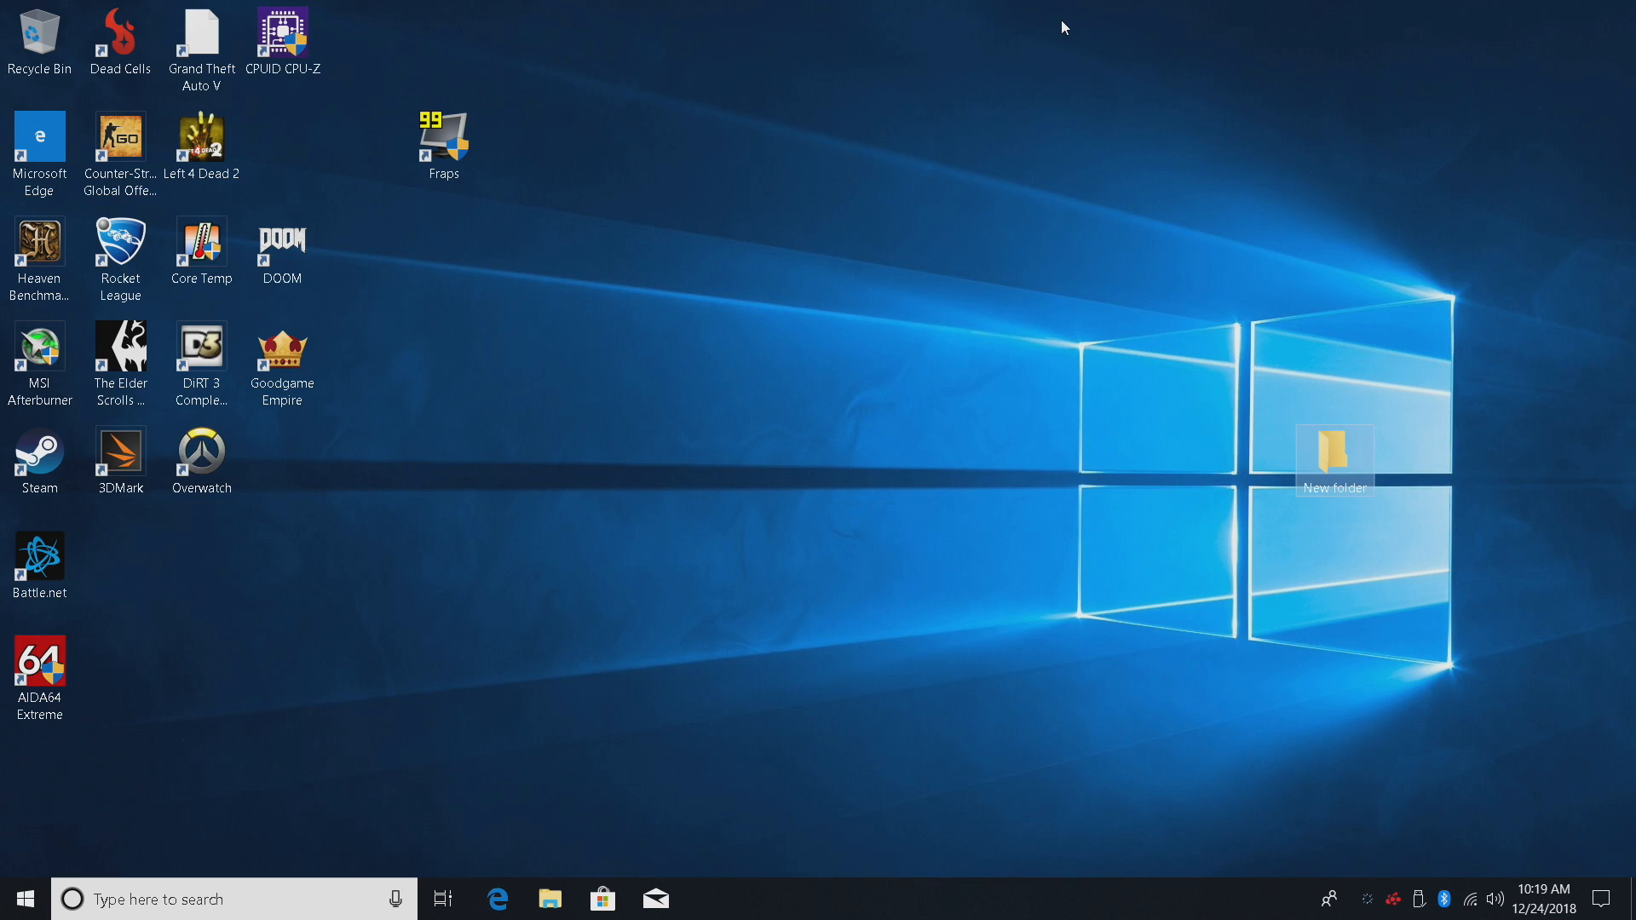
Restart Windows 10 from the Start menu's Power options.
click(21, 899)
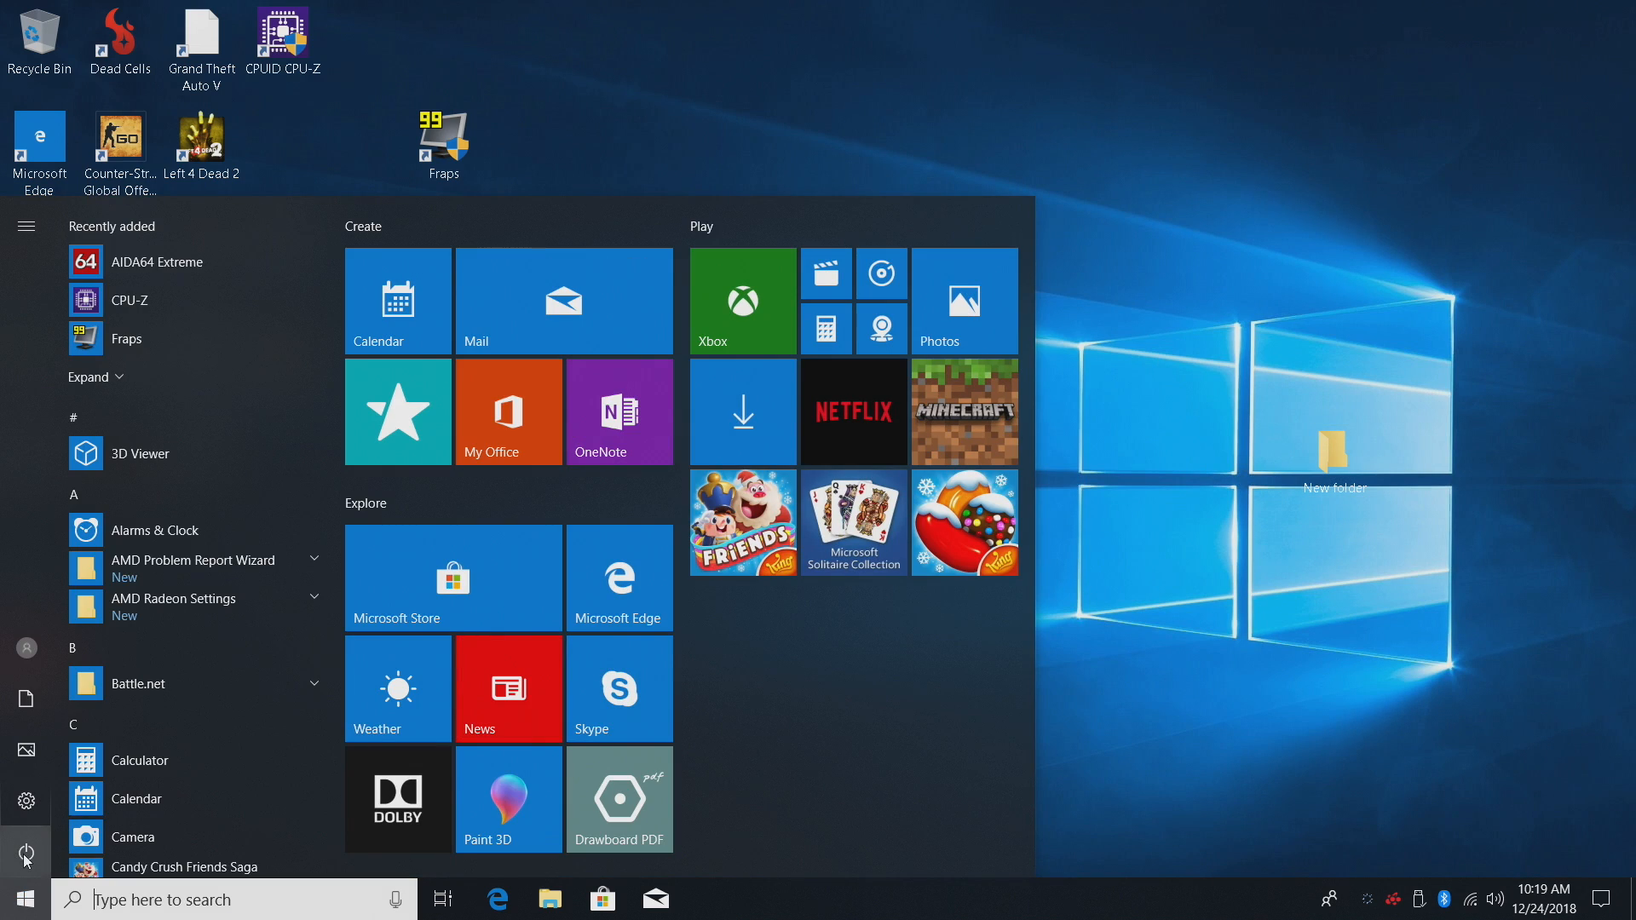
click(24, 854)
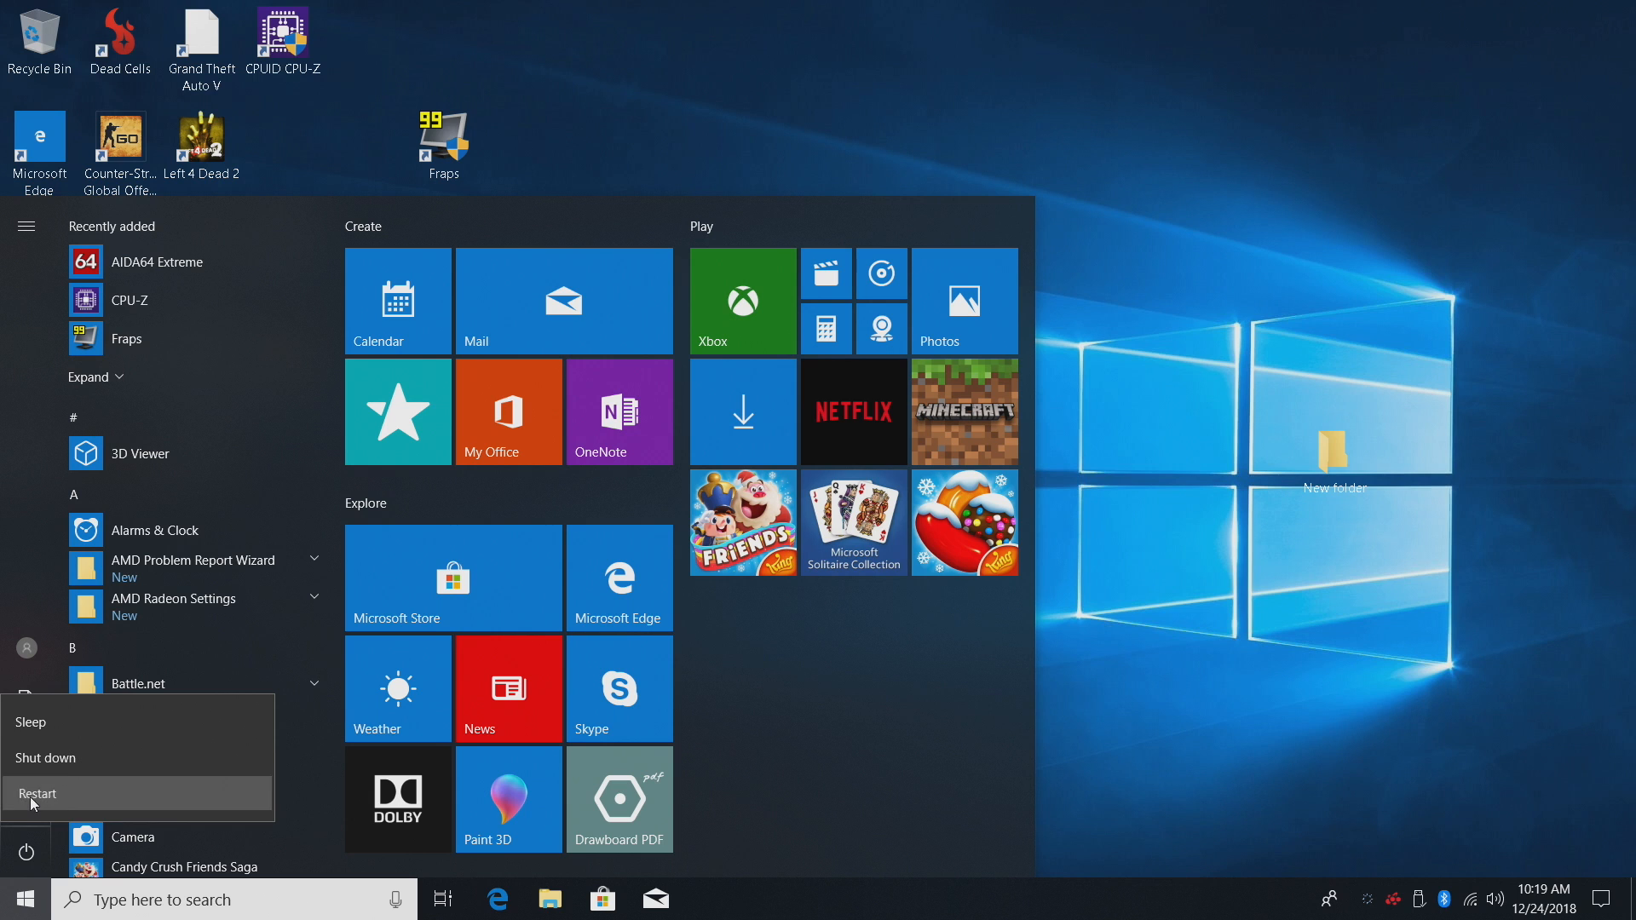
click(38, 794)
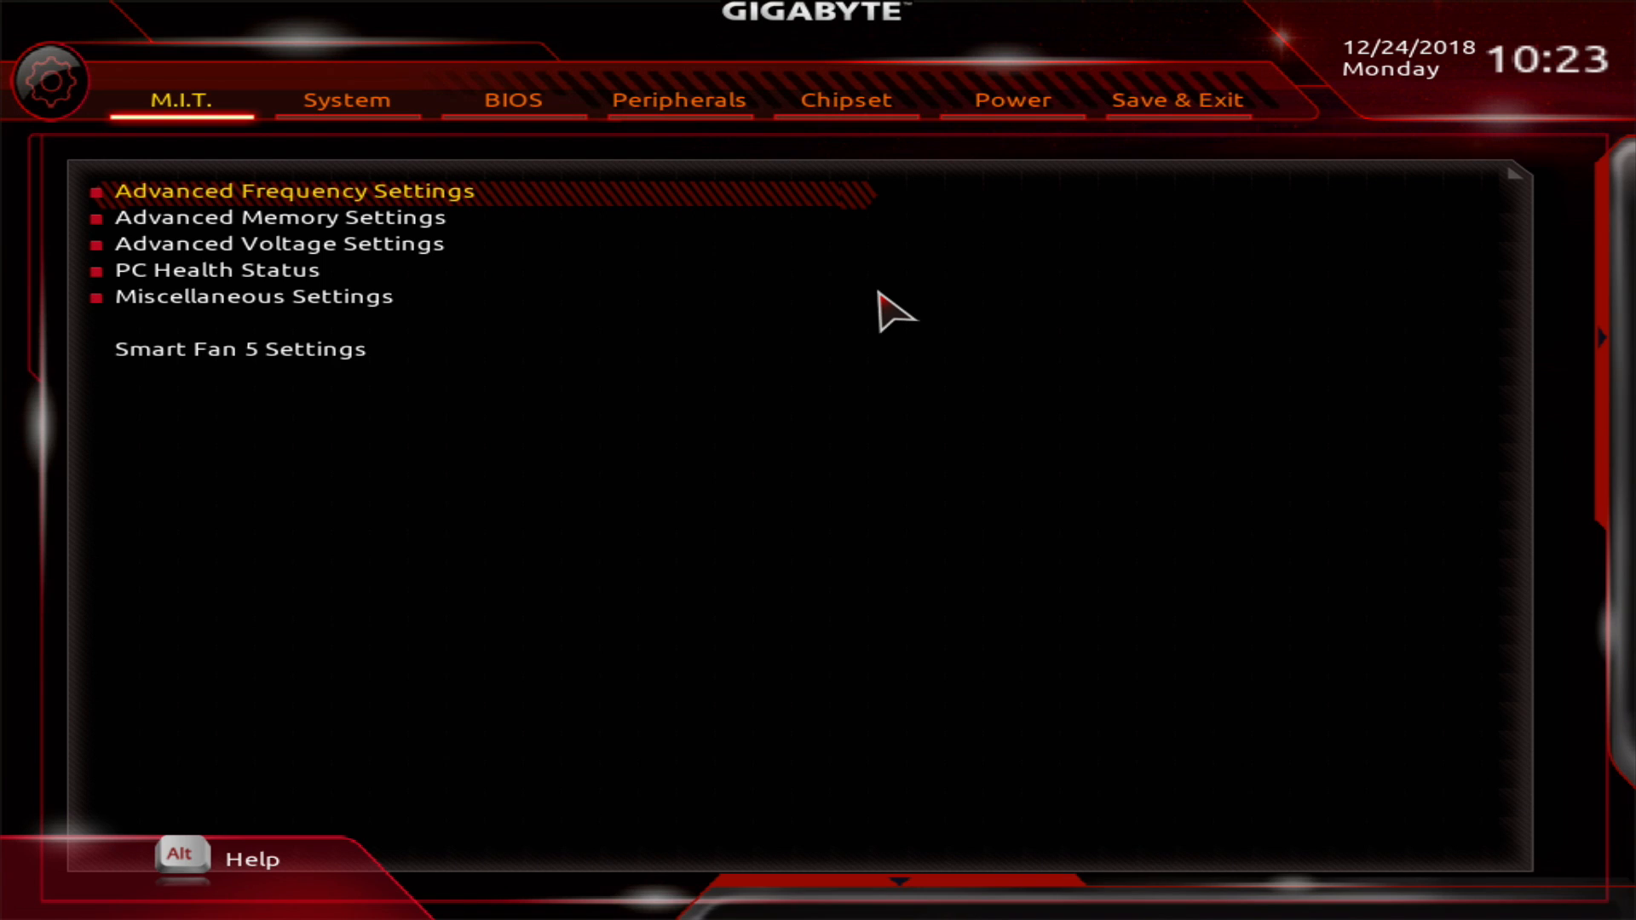
mouse_move(431, 206)
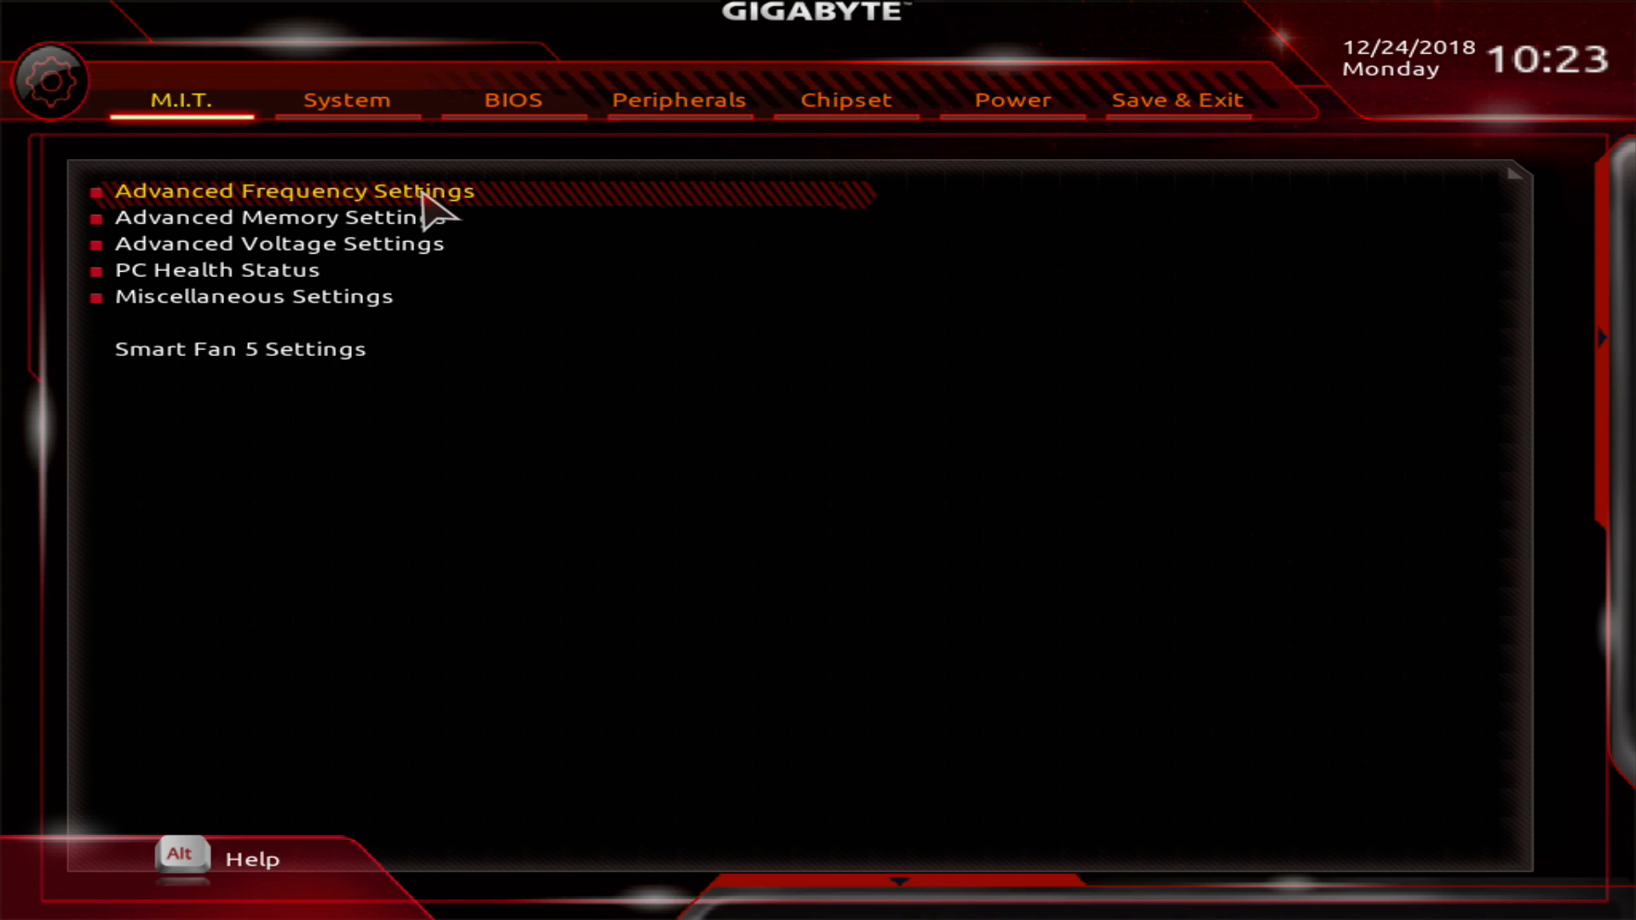
mouse_move(436, 205)
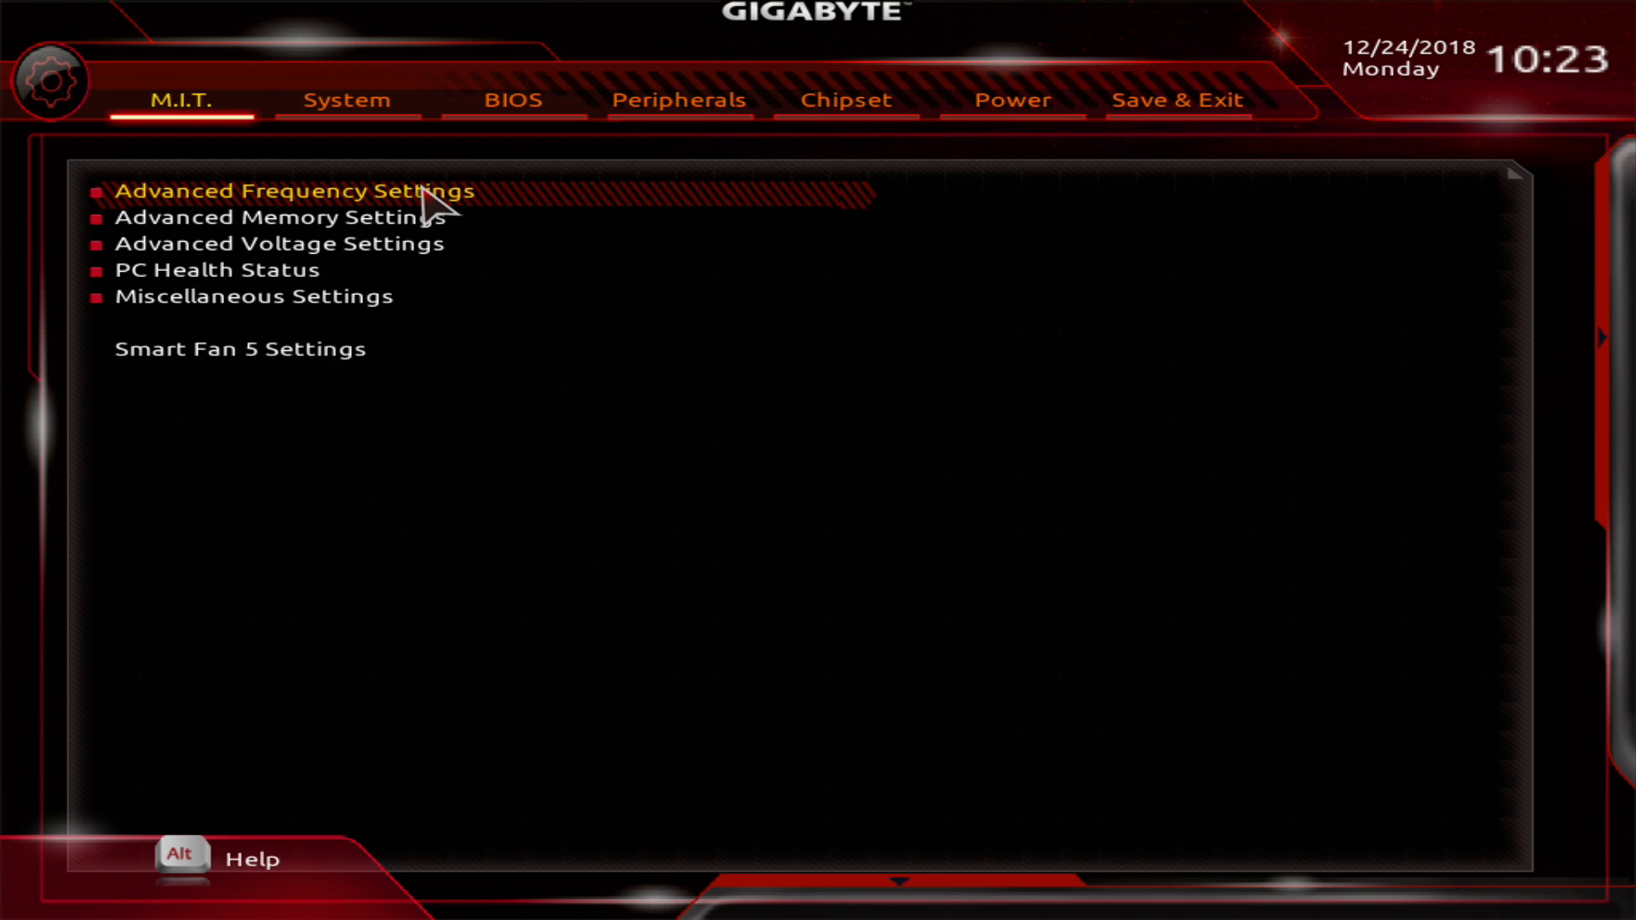
Enter 39.00 as the CPU Clock Ratio under Advanced Frequency Settings.
click(292, 191)
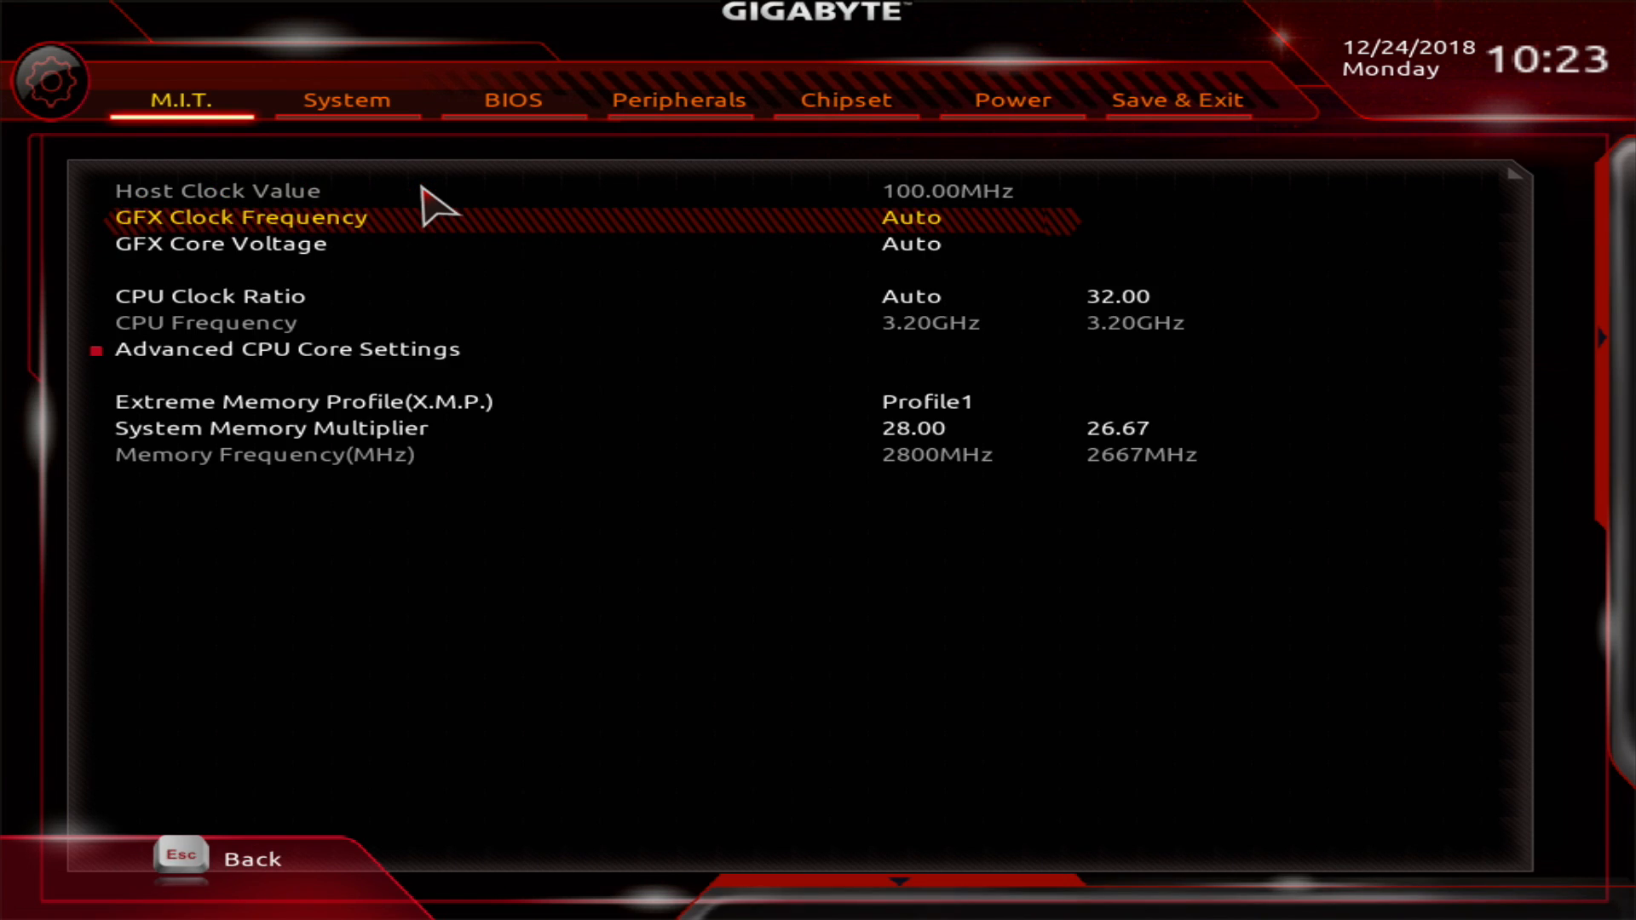
key(Down)
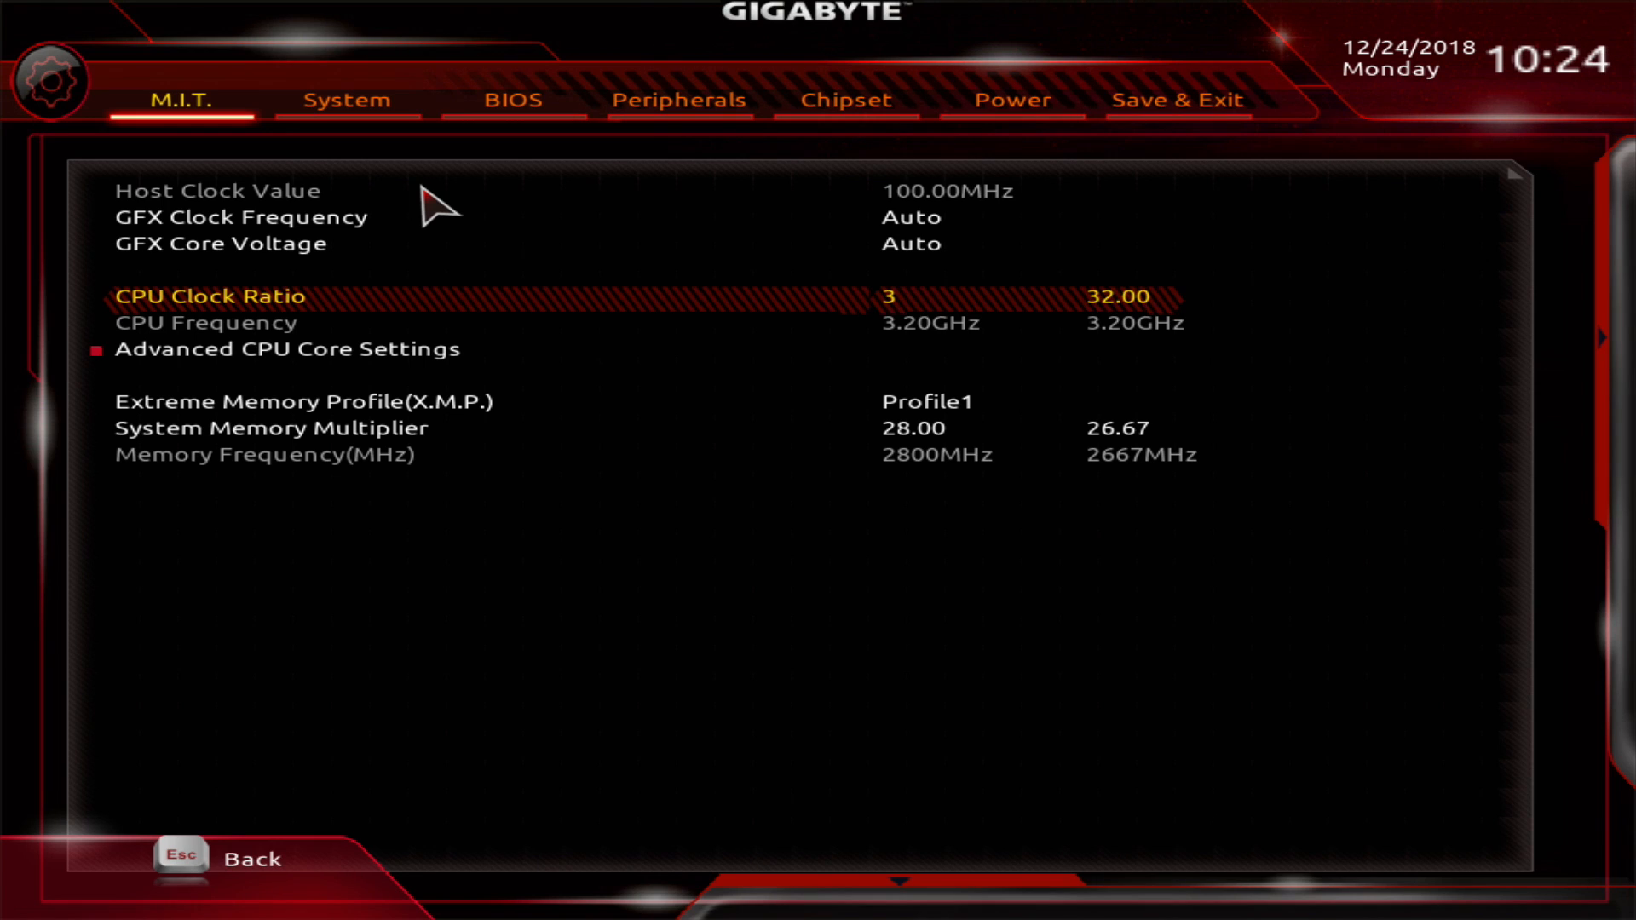
text(39.00)
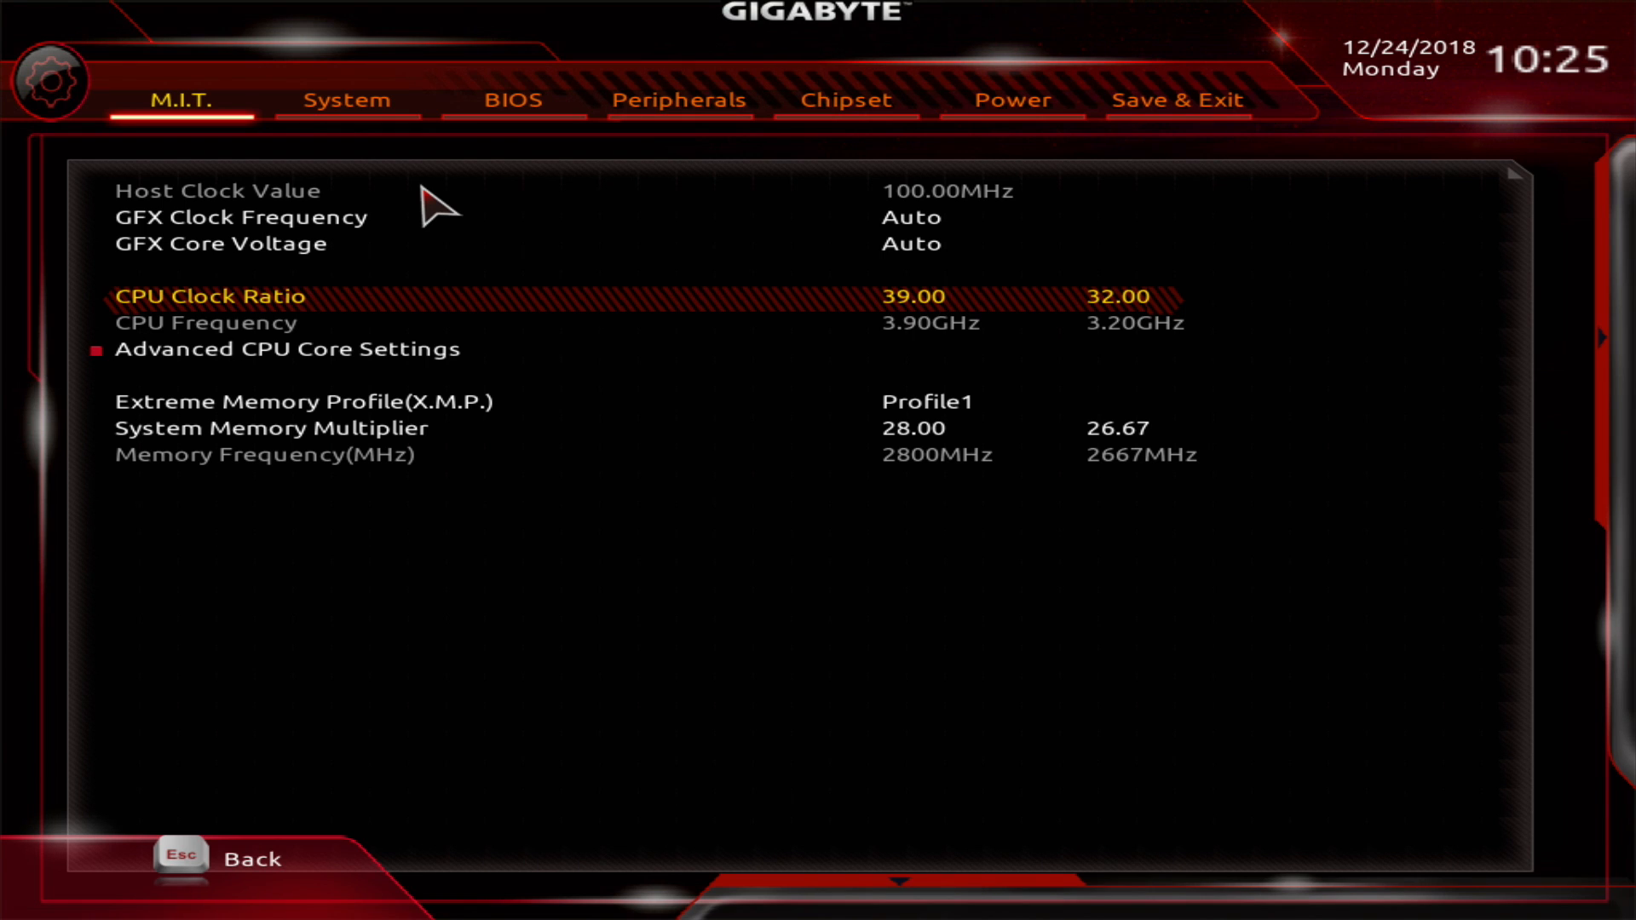
Choose Save & Exit Setup on the Save & Exit tab and confirm with Yes.
click(1177, 101)
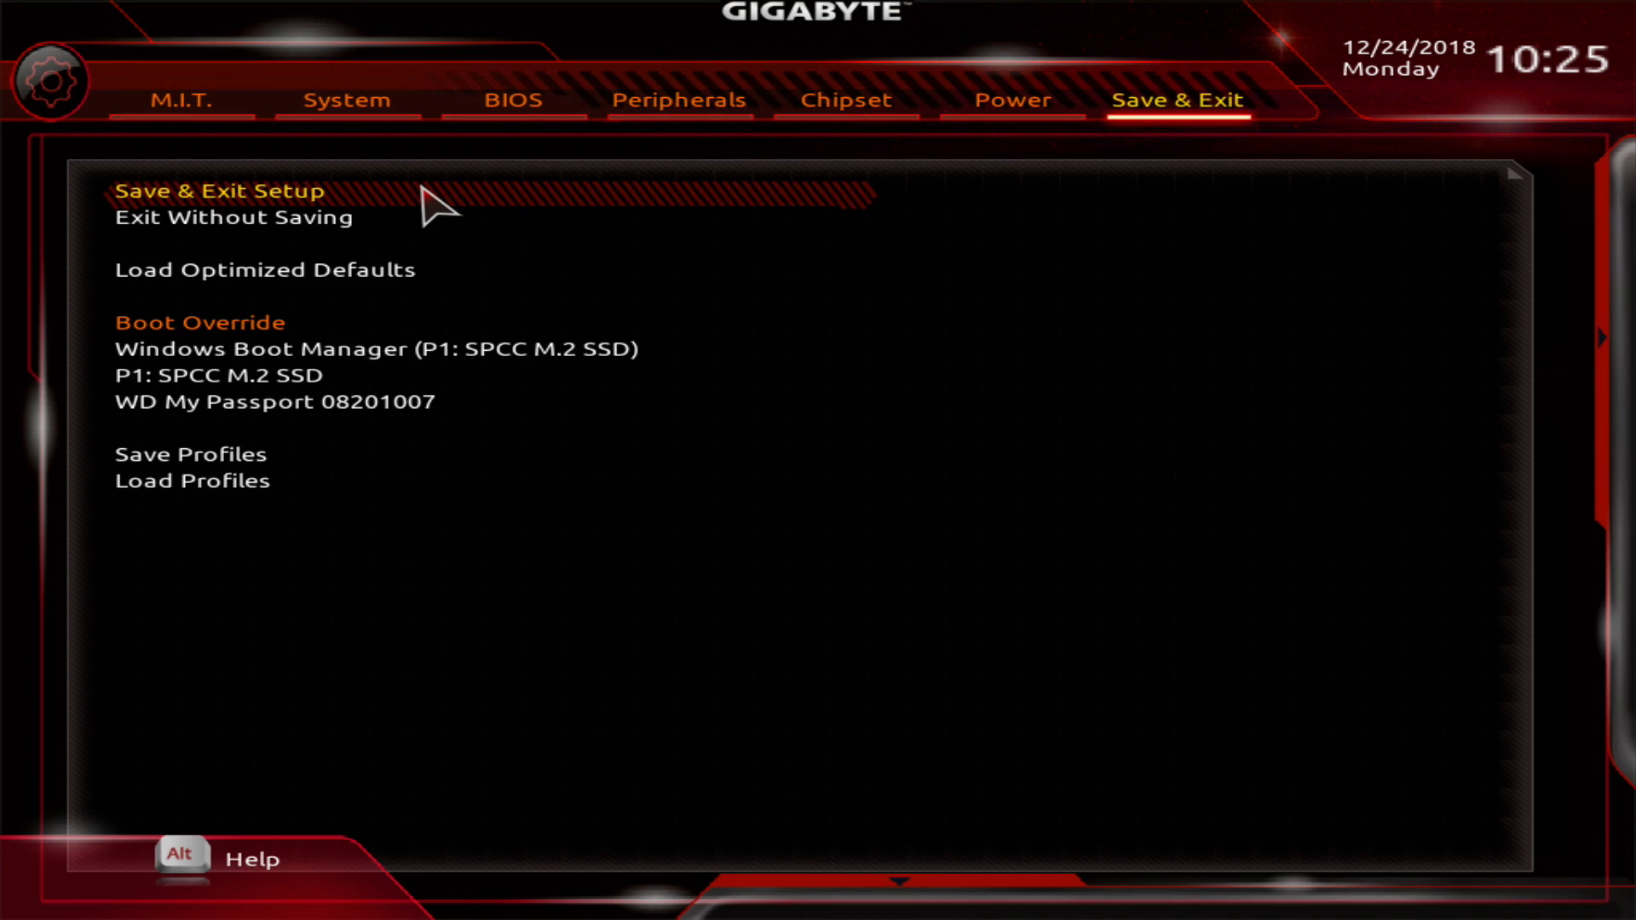
click(219, 191)
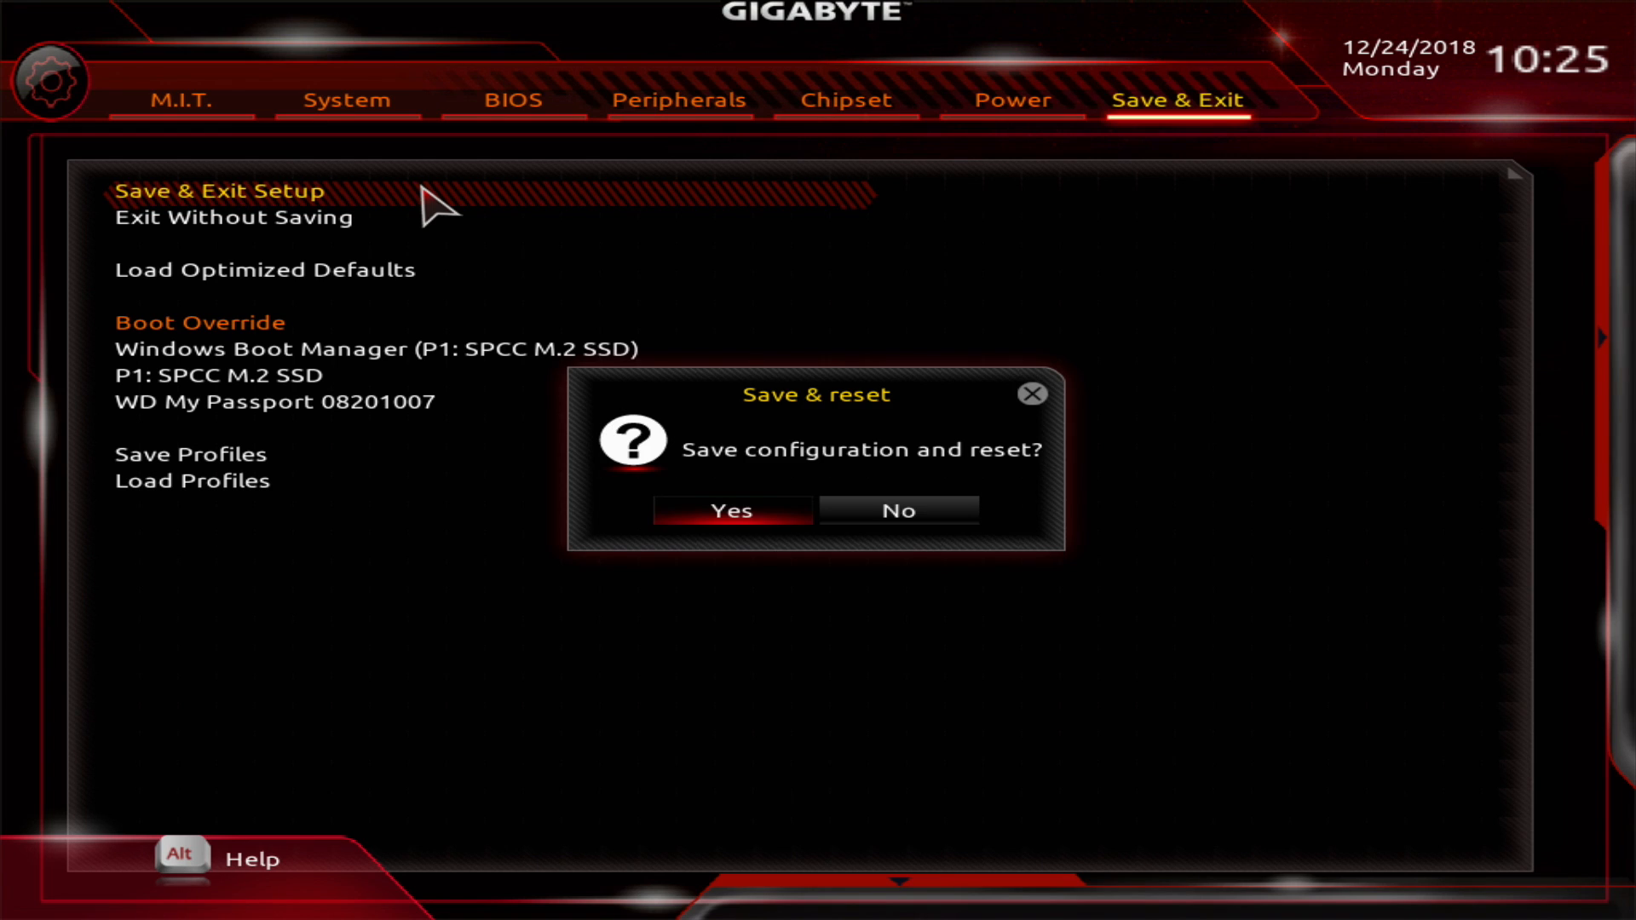
click(729, 510)
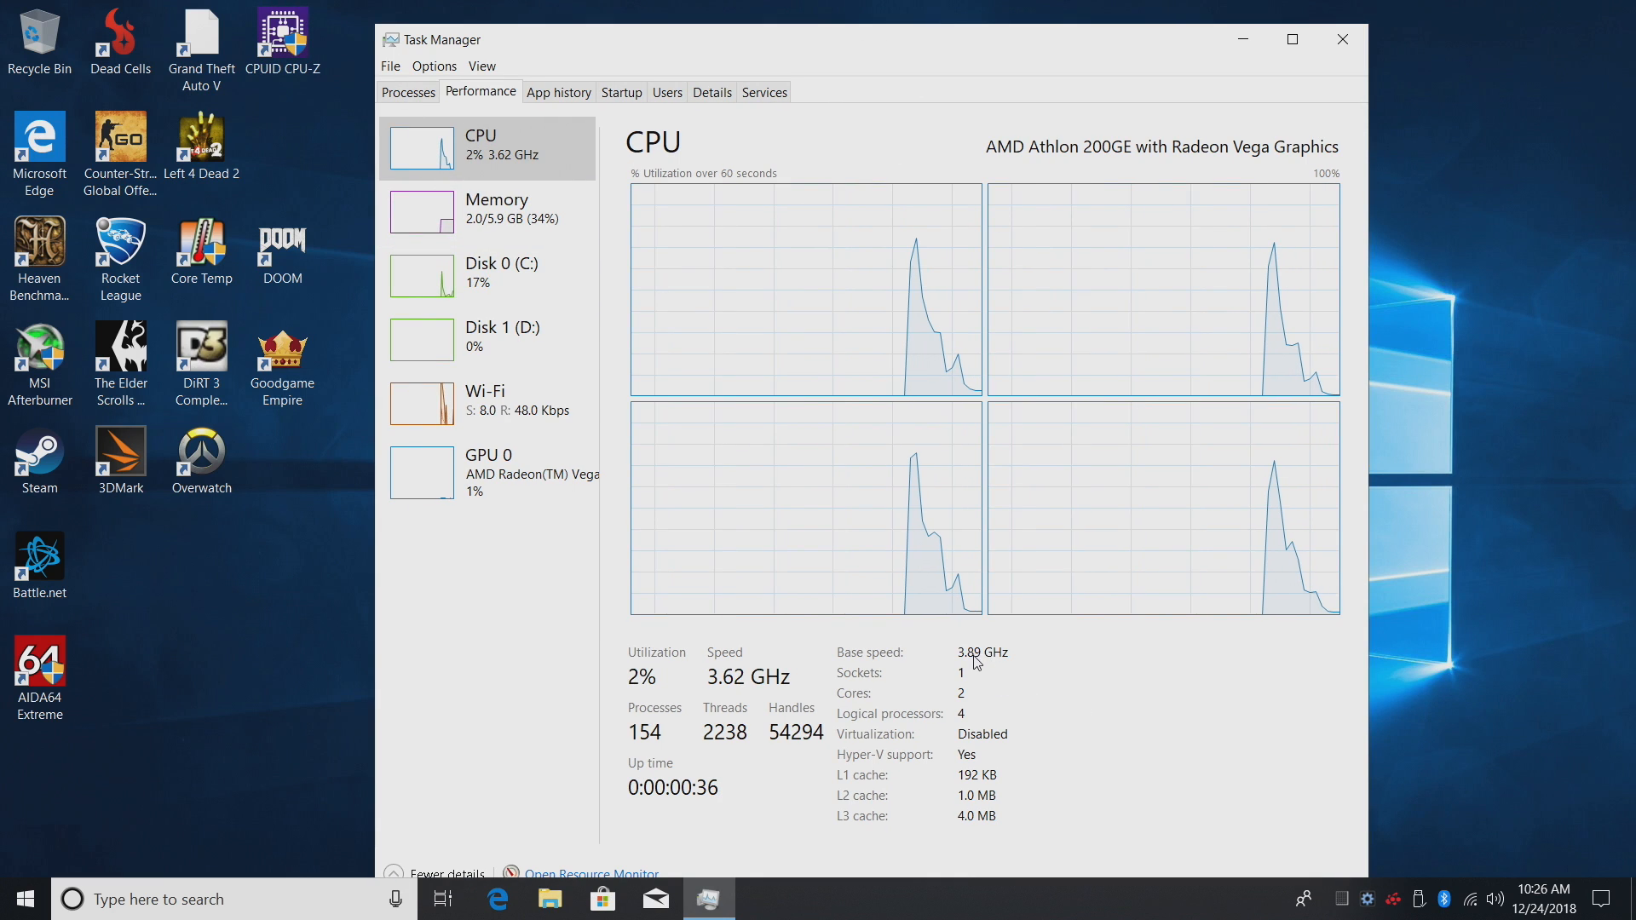
mouse_move(998, 665)
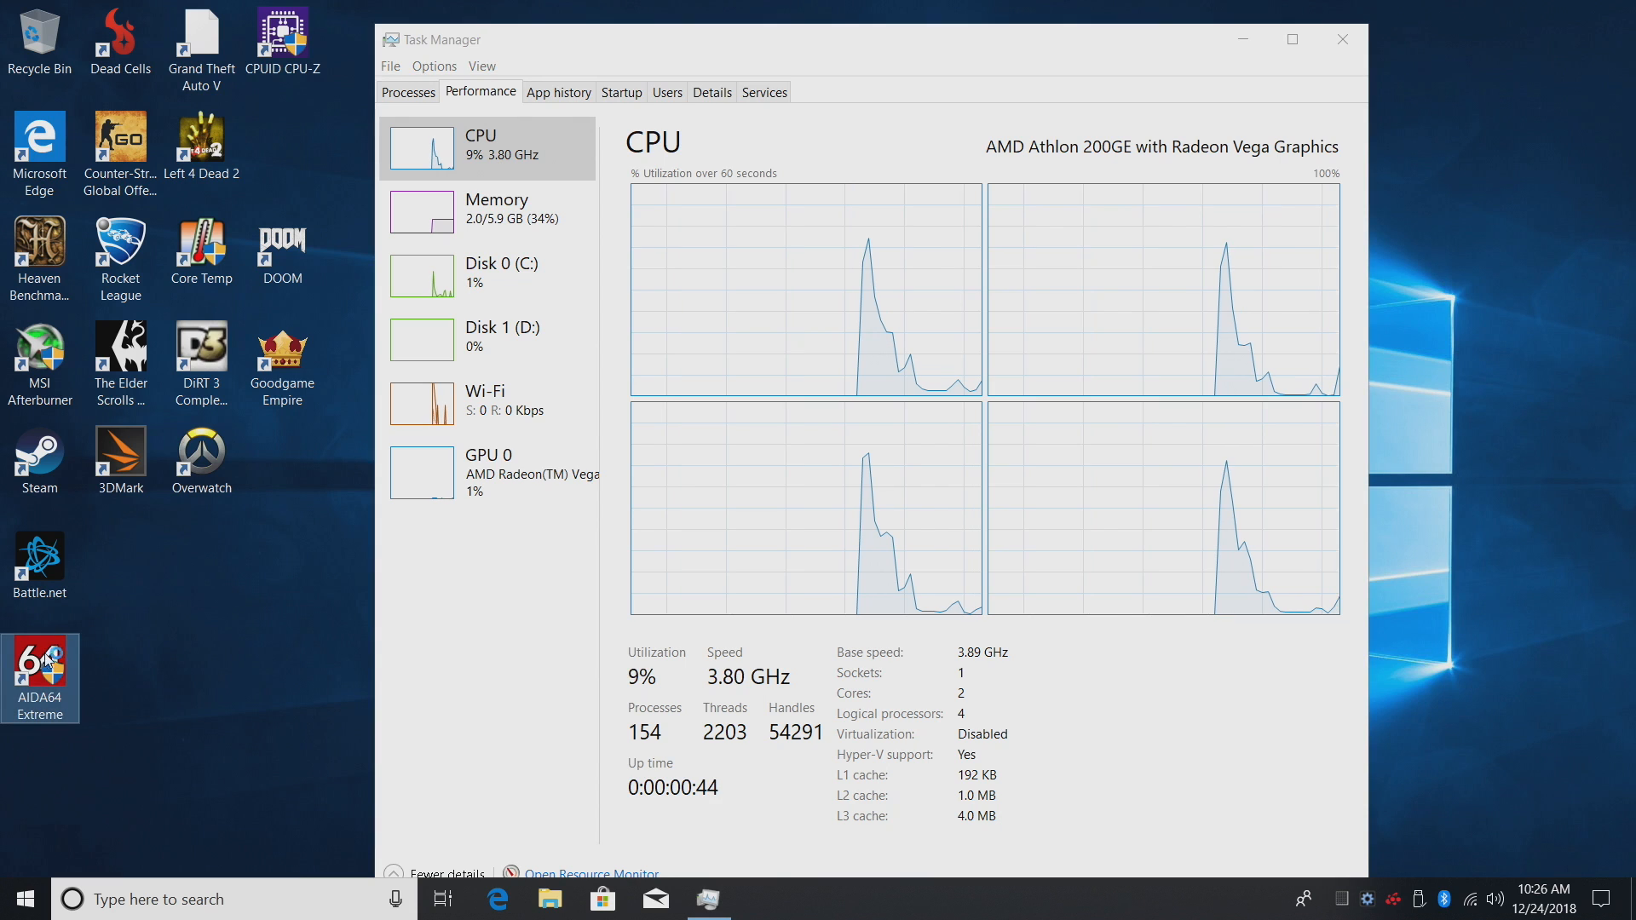
Launch AIDA64 Extreme from its desktop shortcut.
double_click(40, 673)
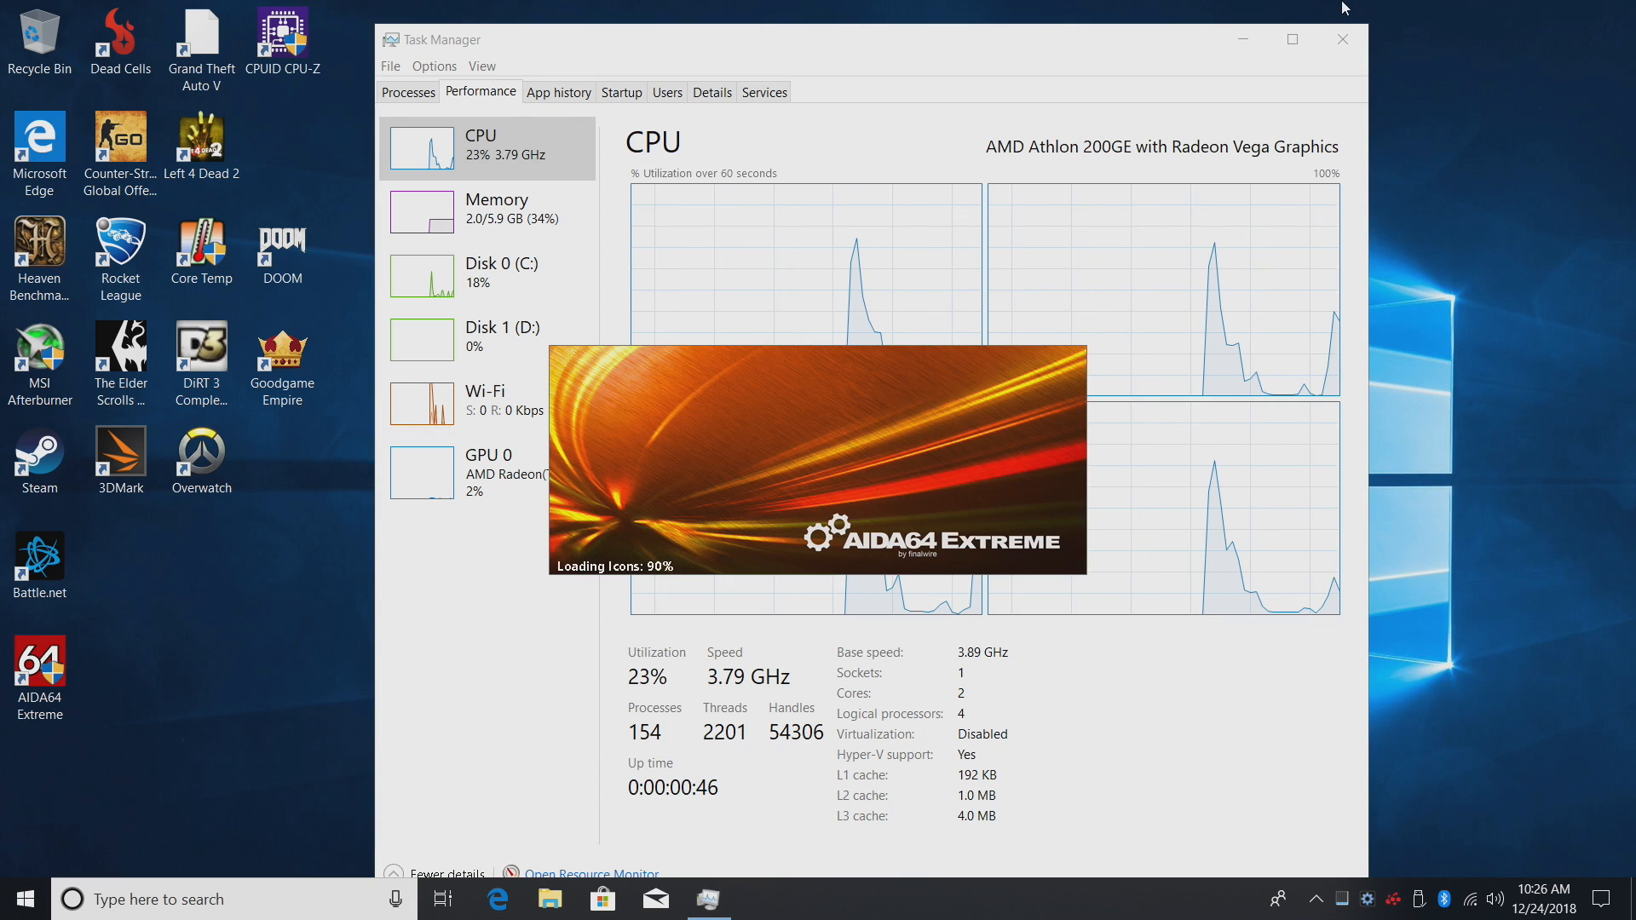